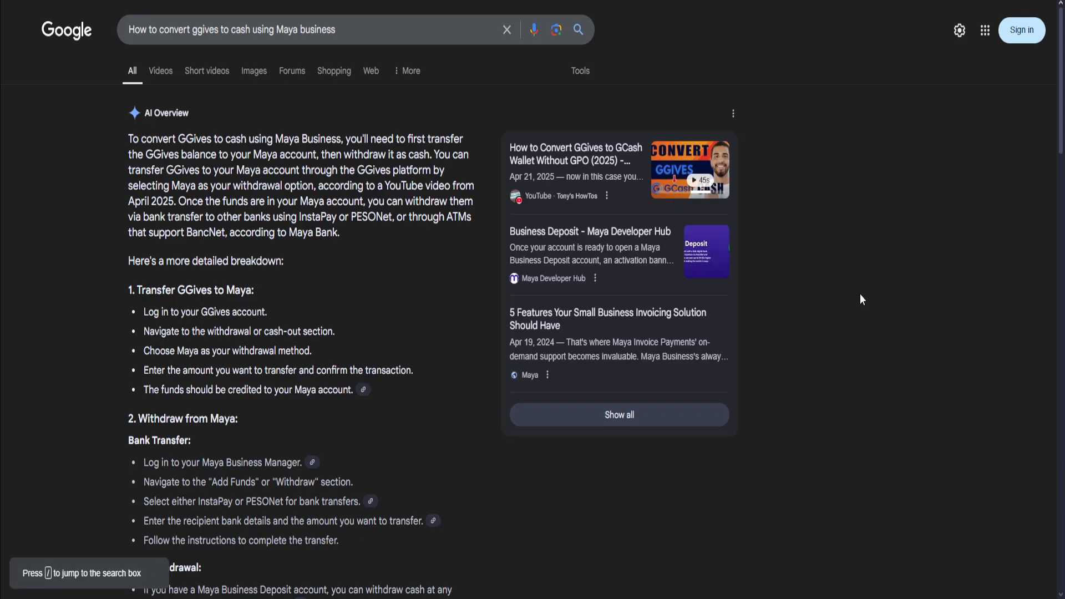
mouse_move(384, 179)
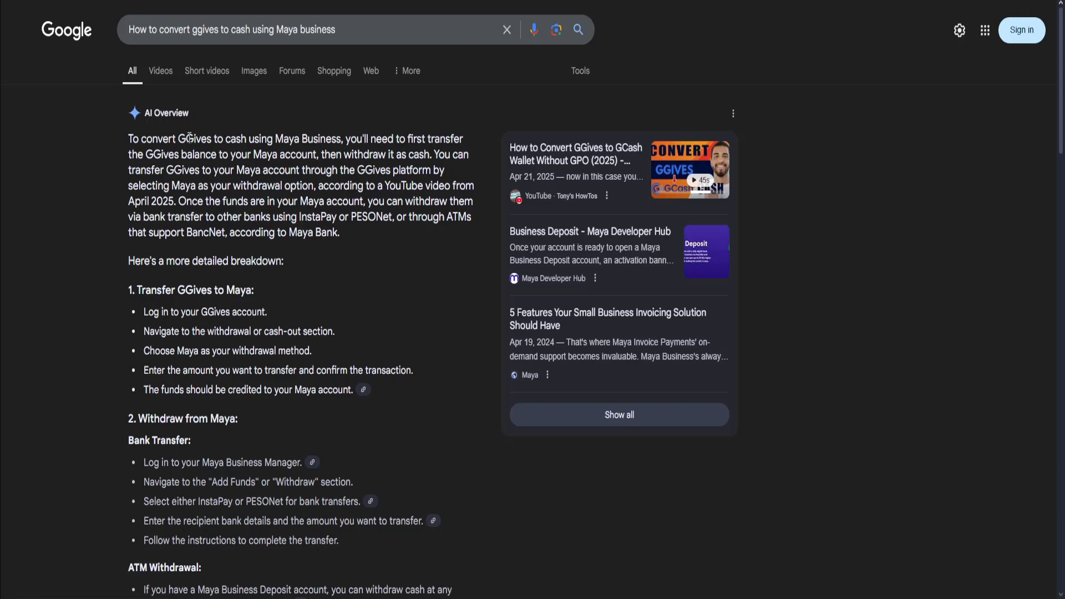
Step: Scroll the AI Overview down to the ATM withdrawal section and the notes on fees, limits and support
drag(128, 154, 333, 155)
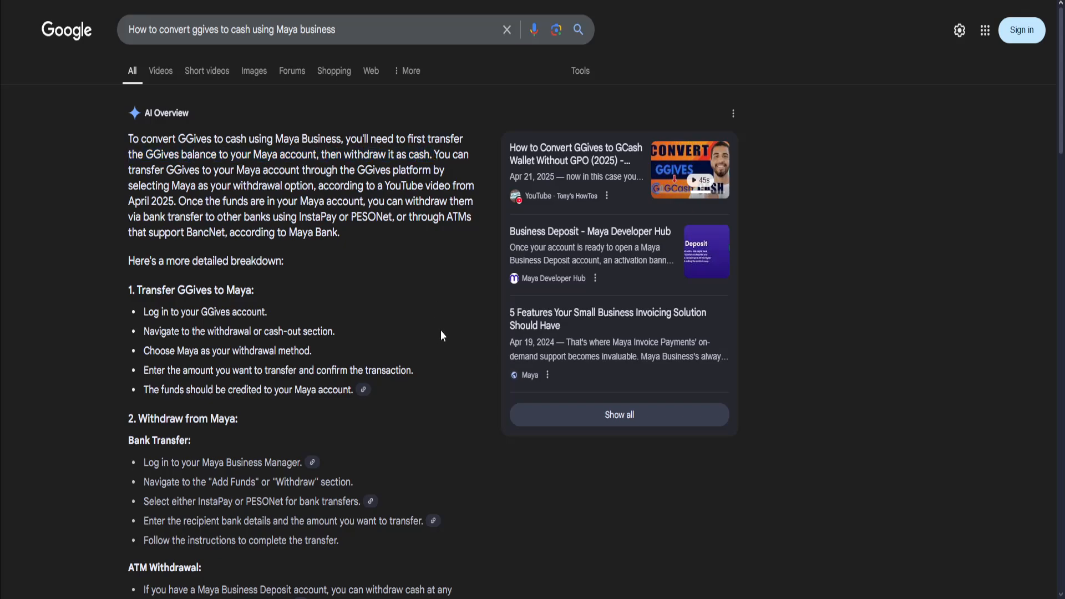
mouse_move(304, 314)
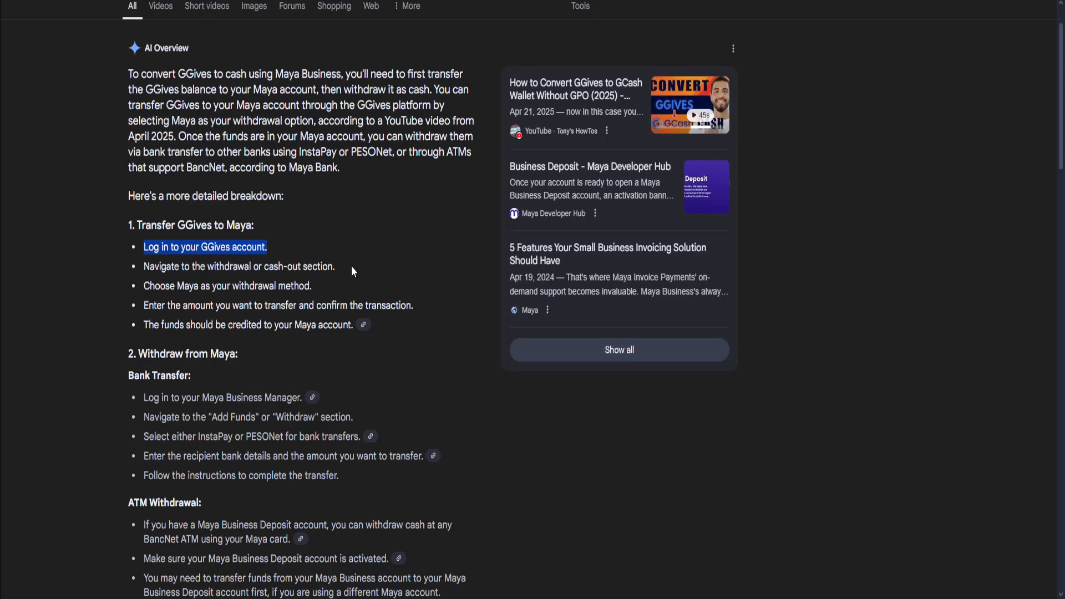
scroll(down, 3)
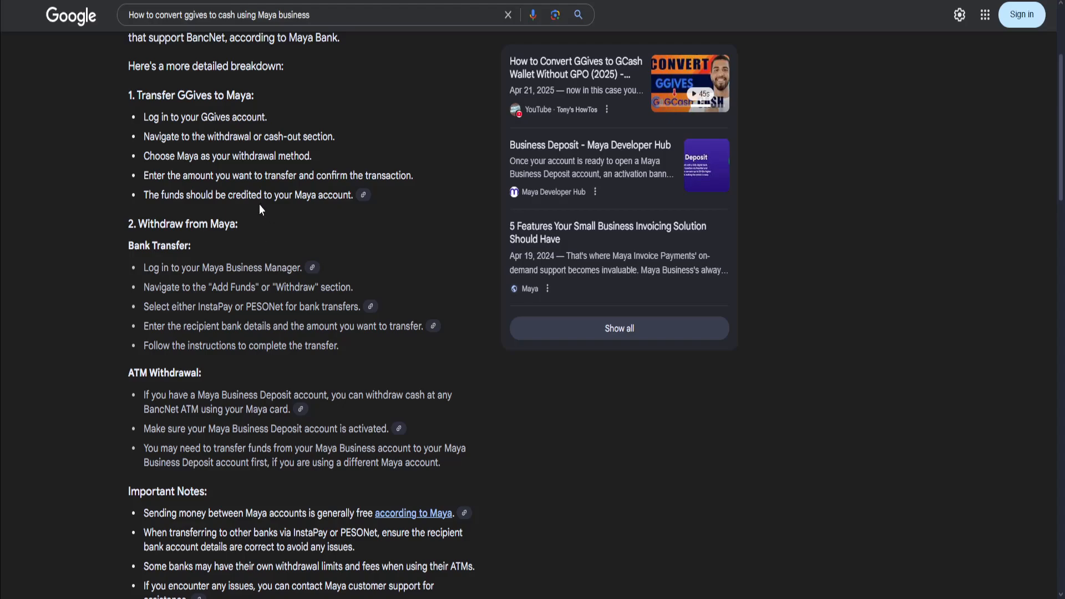
mouse_move(253, 243)
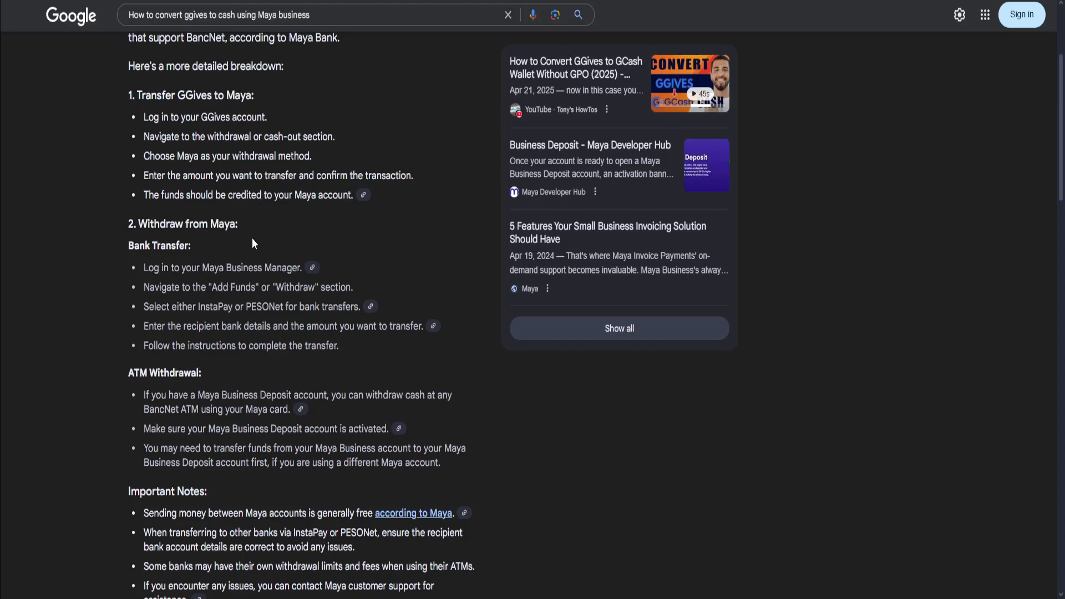
mouse_move(250, 263)
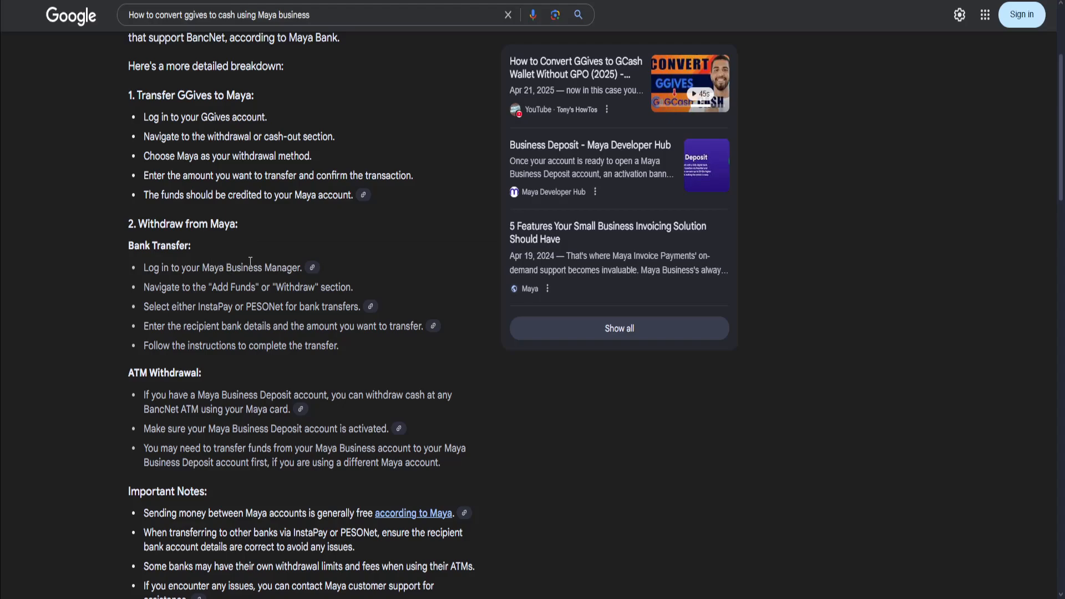
scroll(down, 3)
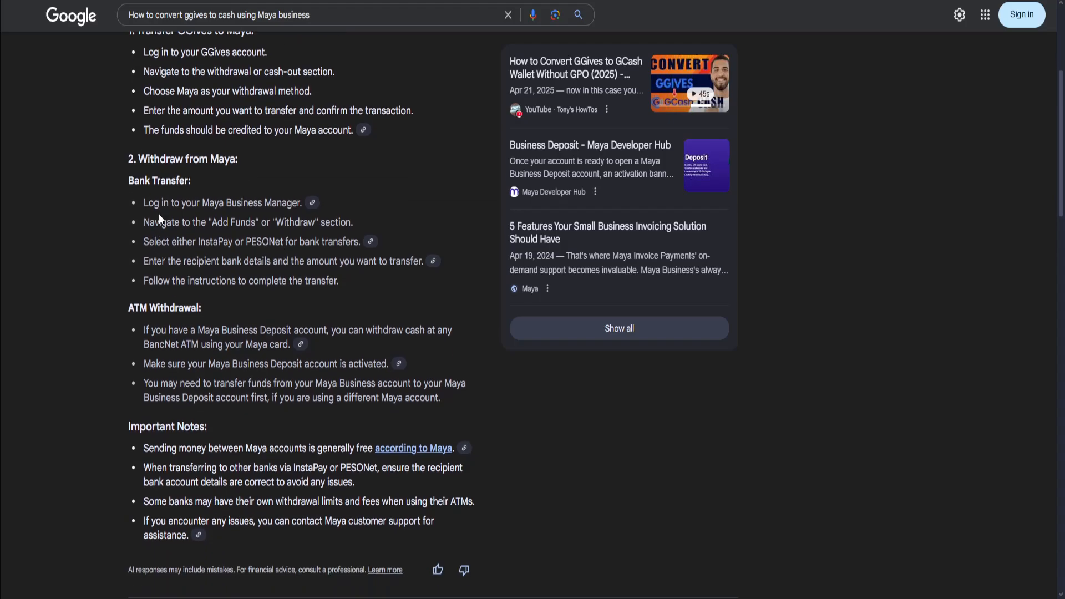
mouse_move(216, 240)
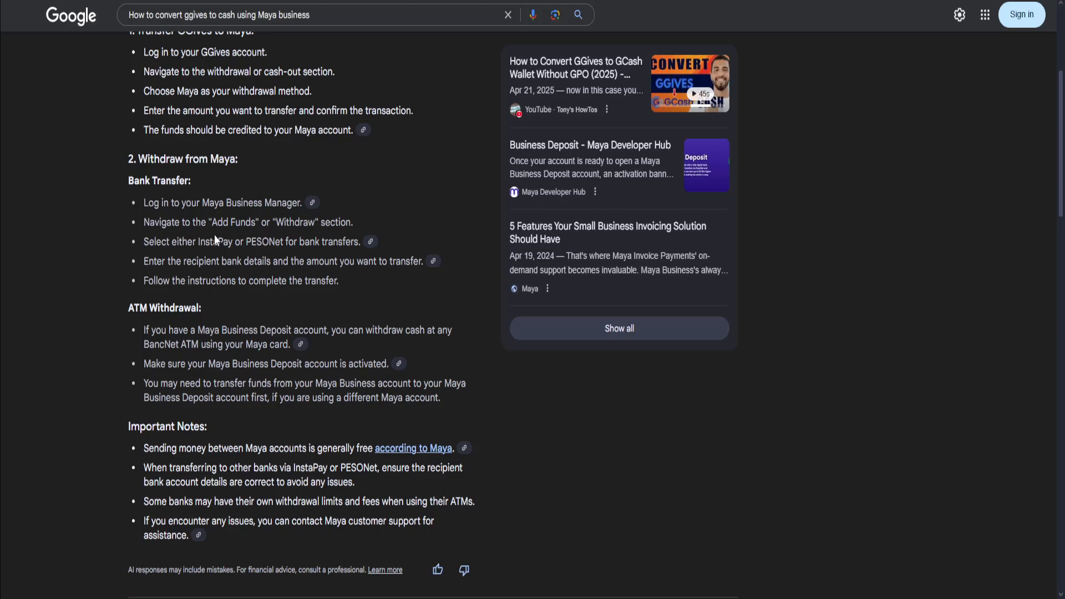
drag(144, 241, 234, 241)
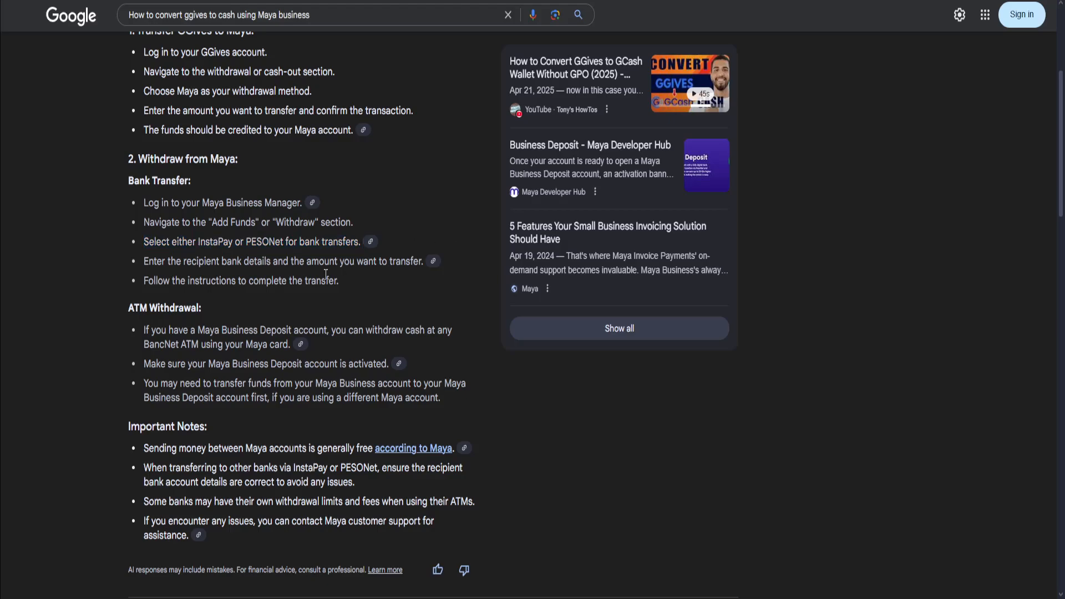
drag(144, 260, 340, 281)
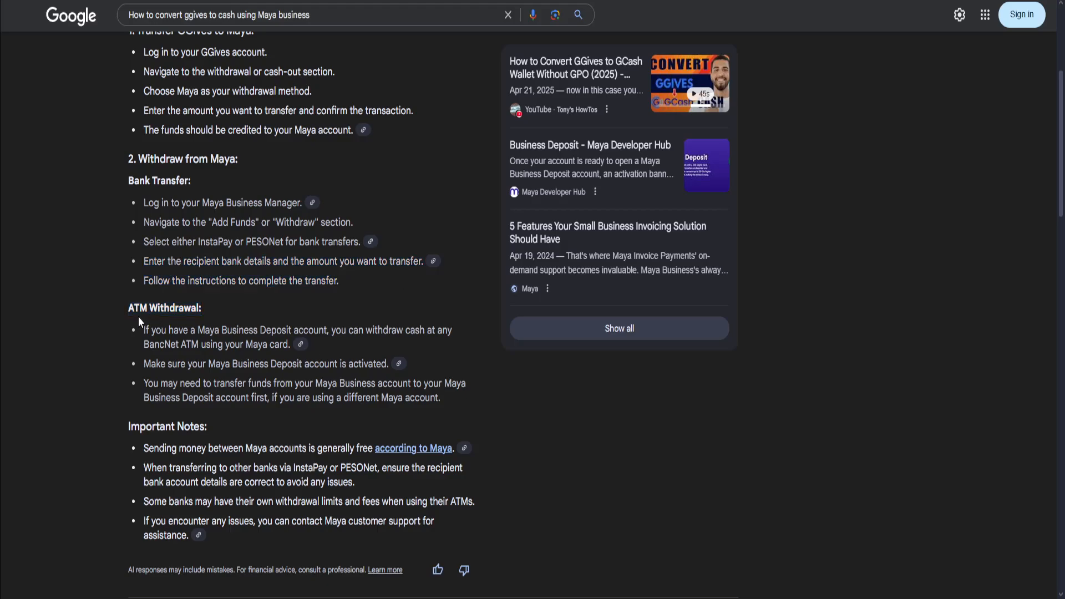
mouse_move(195, 345)
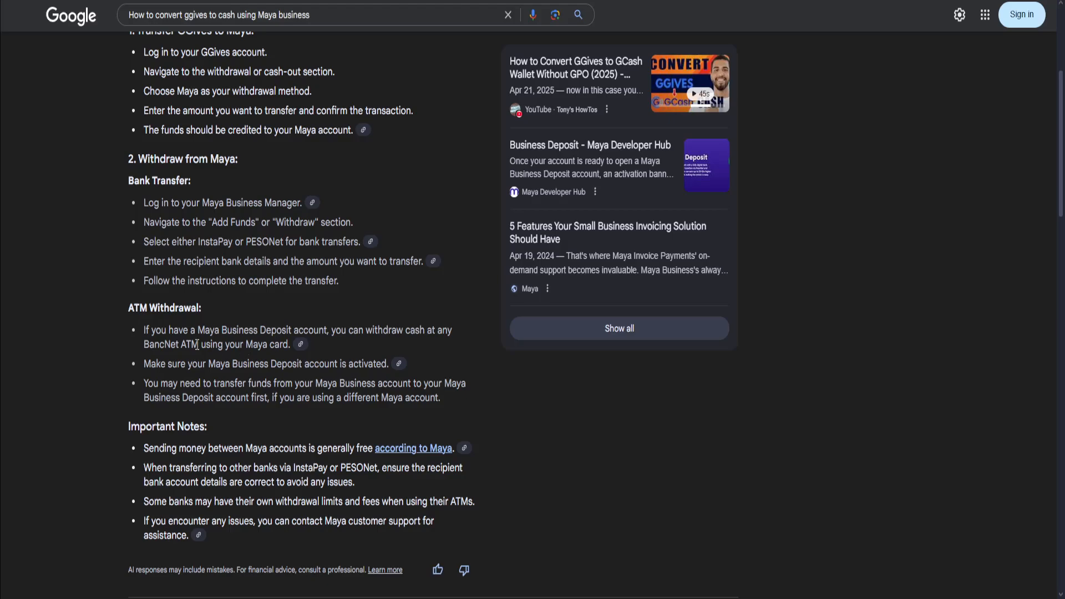
mouse_move(348, 328)
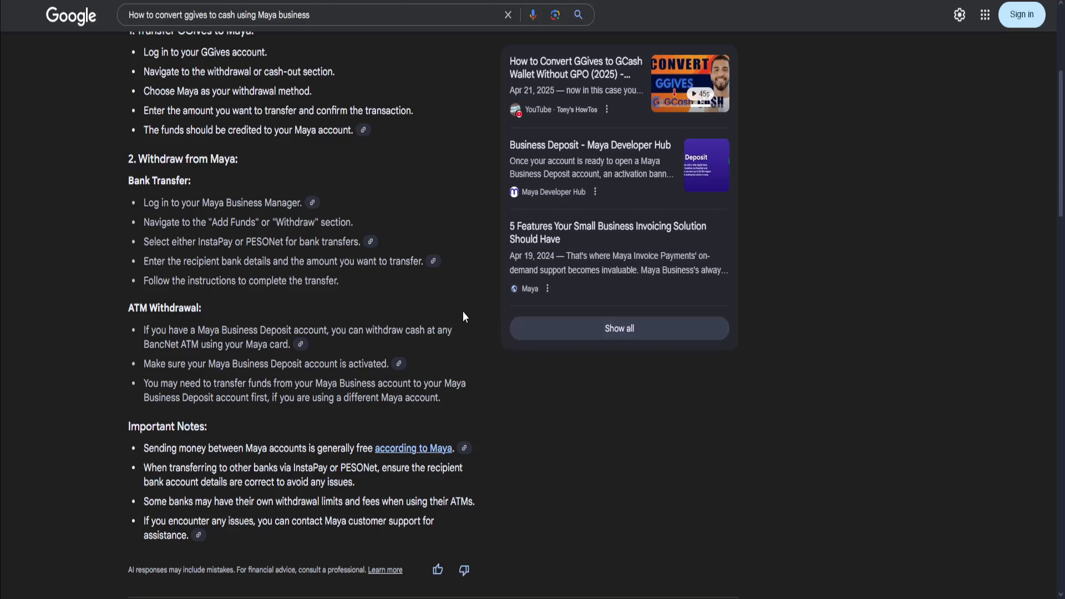
mouse_move(138, 367)
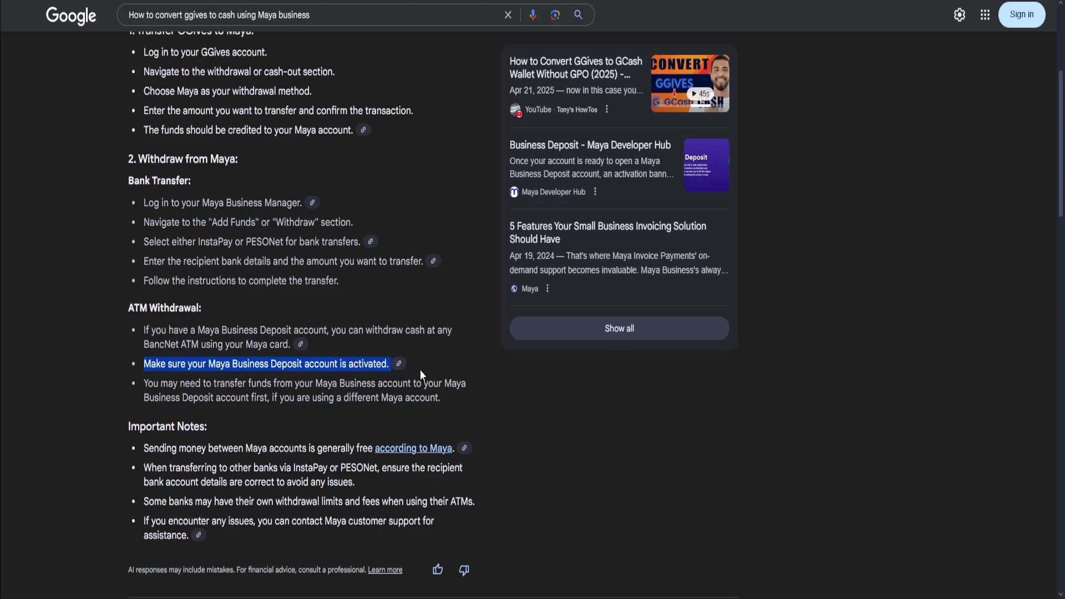
Step: Clear the highlighted sentence and scroll back to the overview's opening summary at the top
click(398, 435)
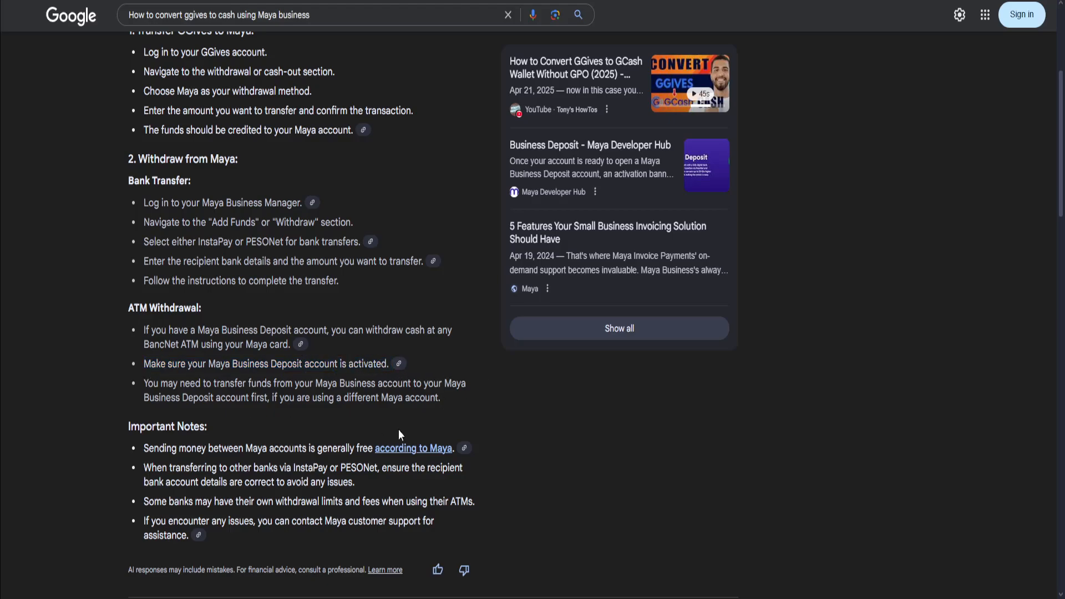
drag(319, 397, 441, 397)
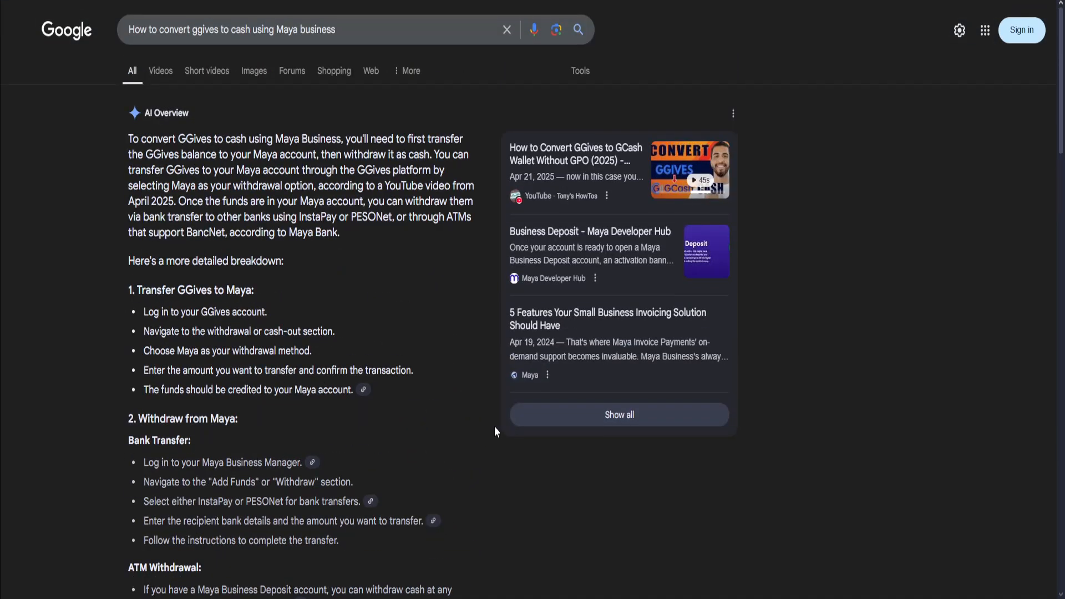
mouse_move(446, 235)
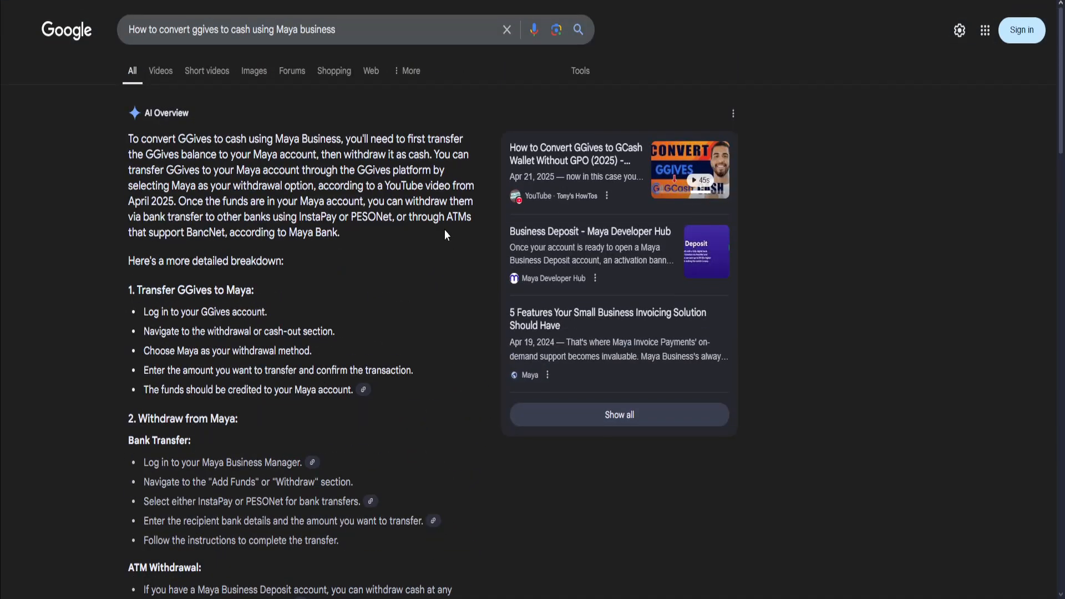